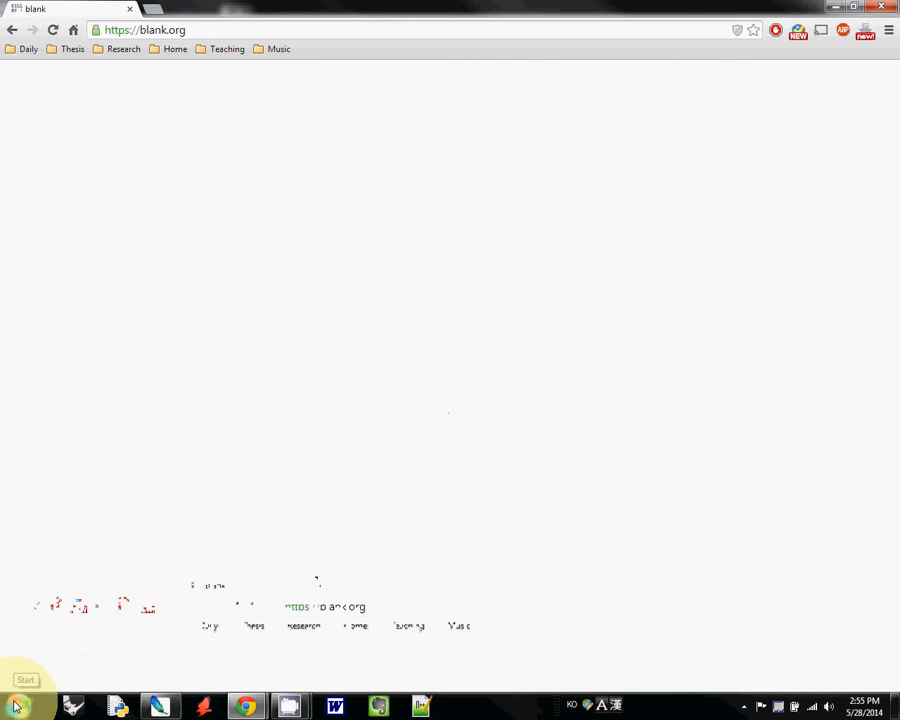
Bring up the Start menu's program list and system shortcuts
click(22, 700)
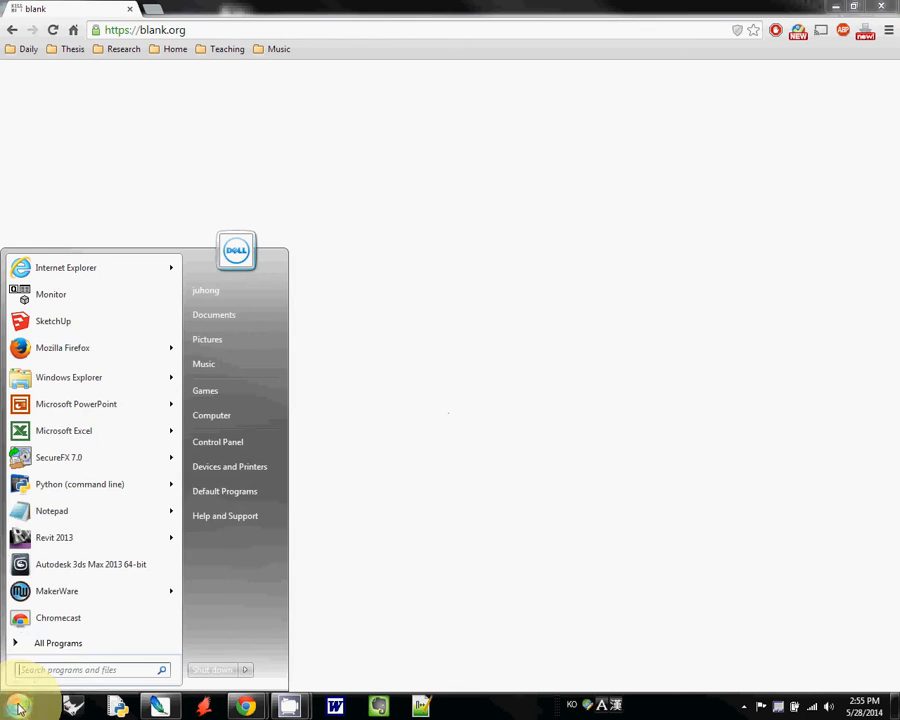
mouse_move(238, 450)
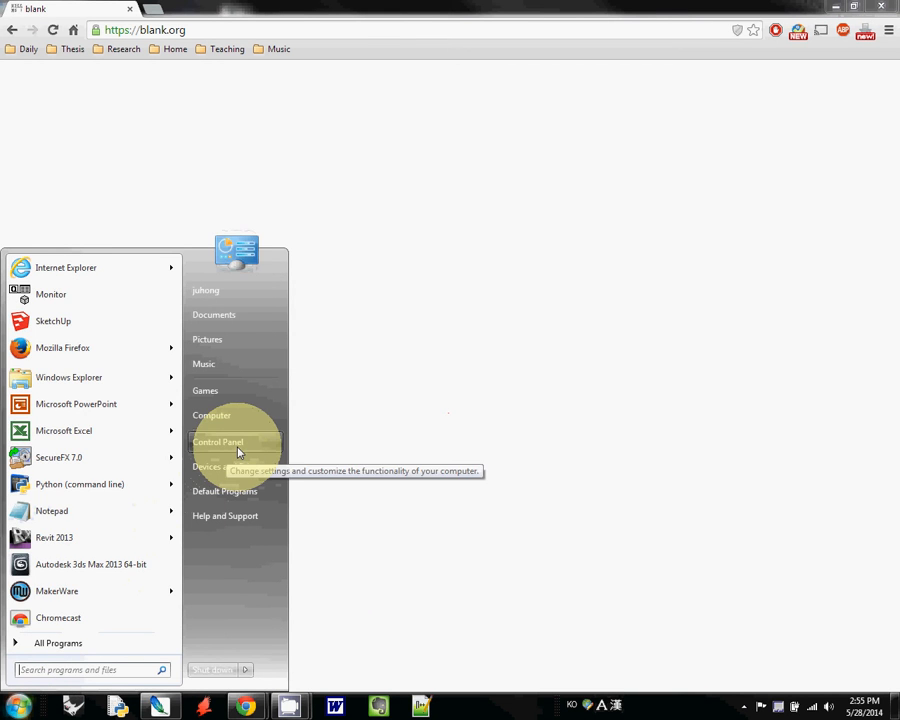
Reach the Power Options page via Control Panel and System and Security
click(218, 442)
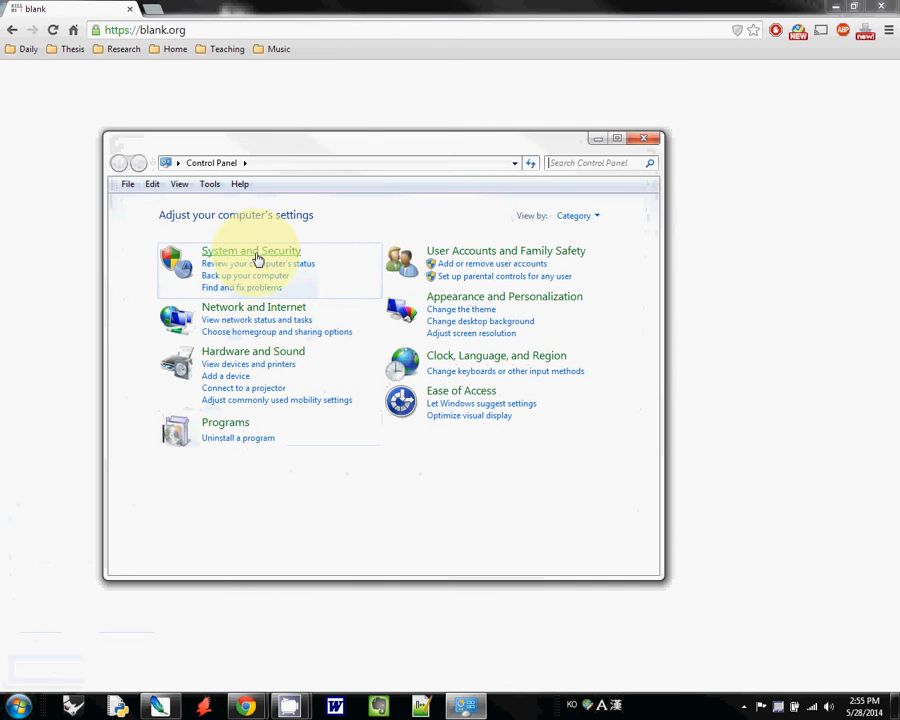
click(250, 250)
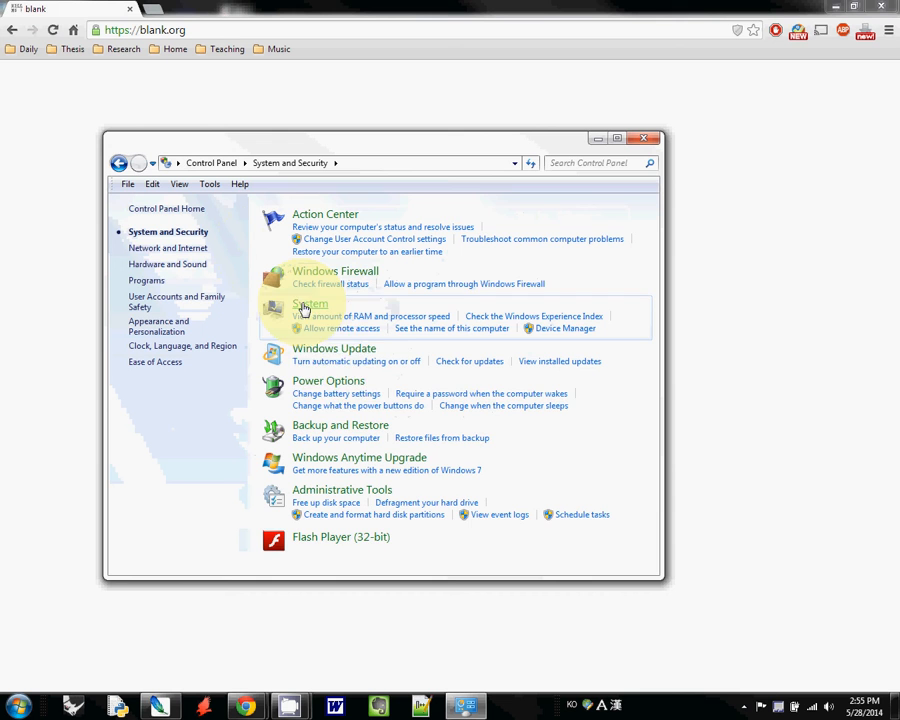
mouse_move(328, 384)
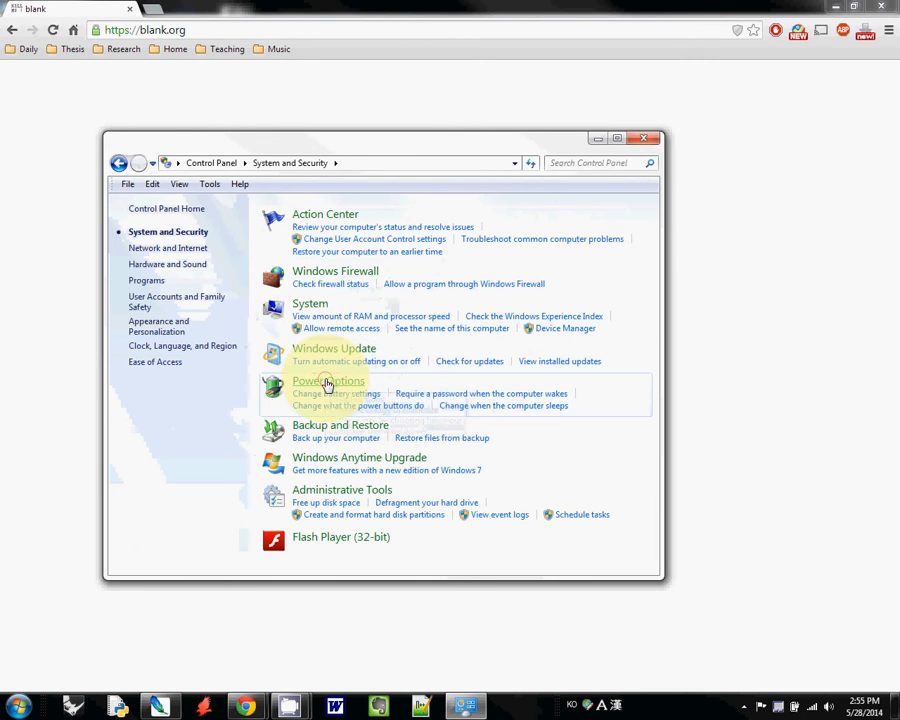
click(328, 380)
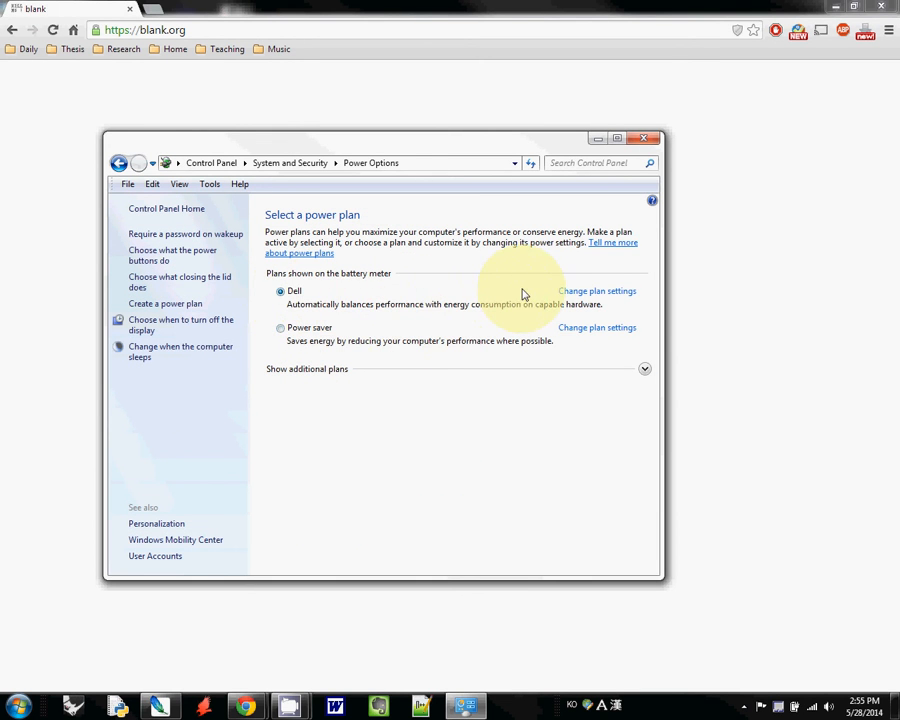
mouse_move(580, 294)
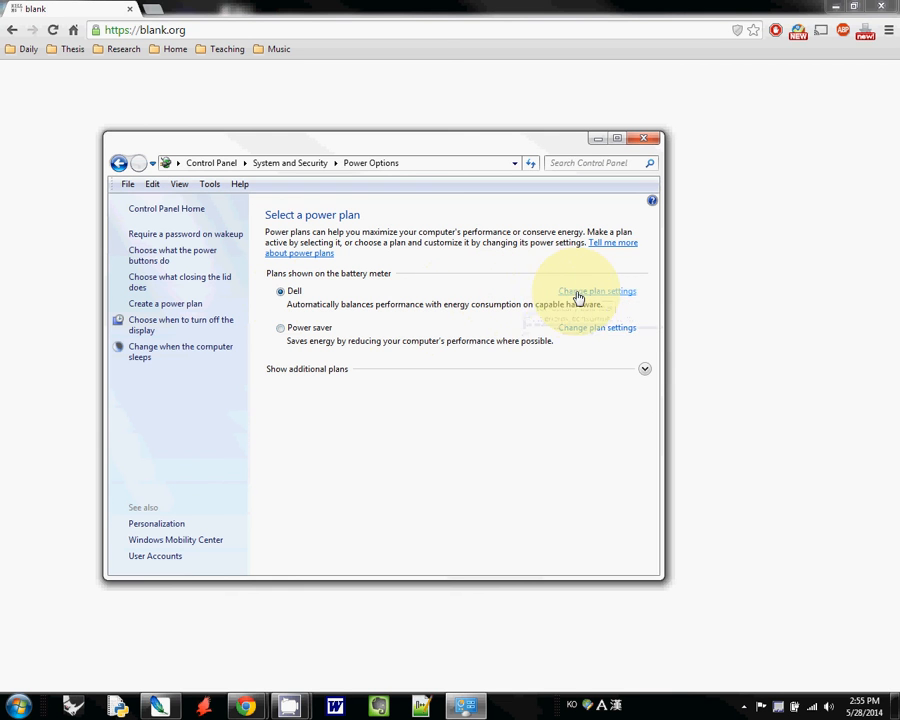
mouse_move(592, 292)
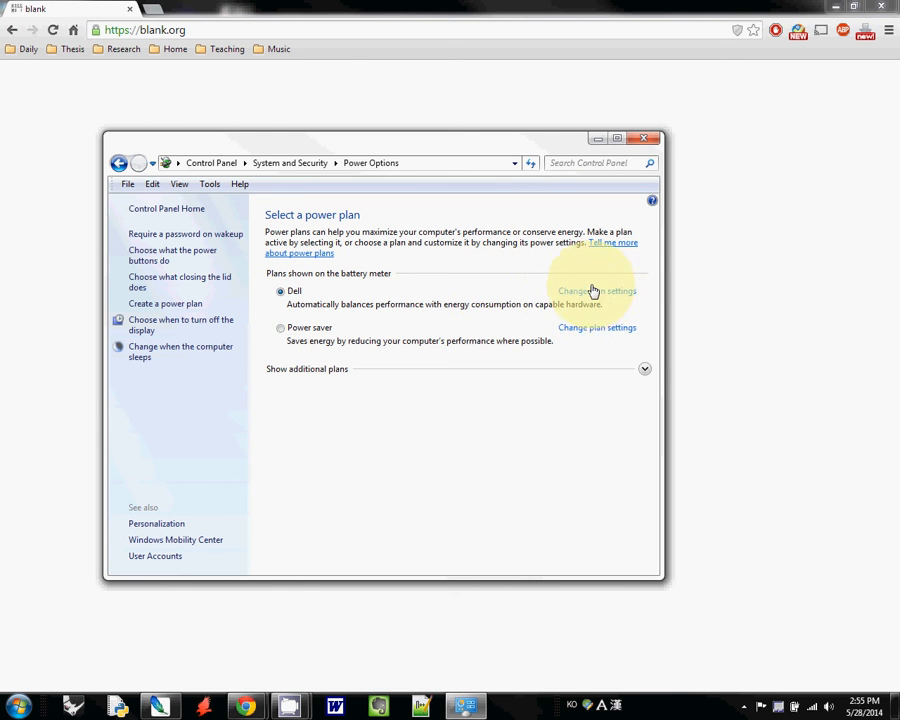
In the Dell plan's plugged-in column, set display dimming, display off and sleep to Never
click(596, 292)
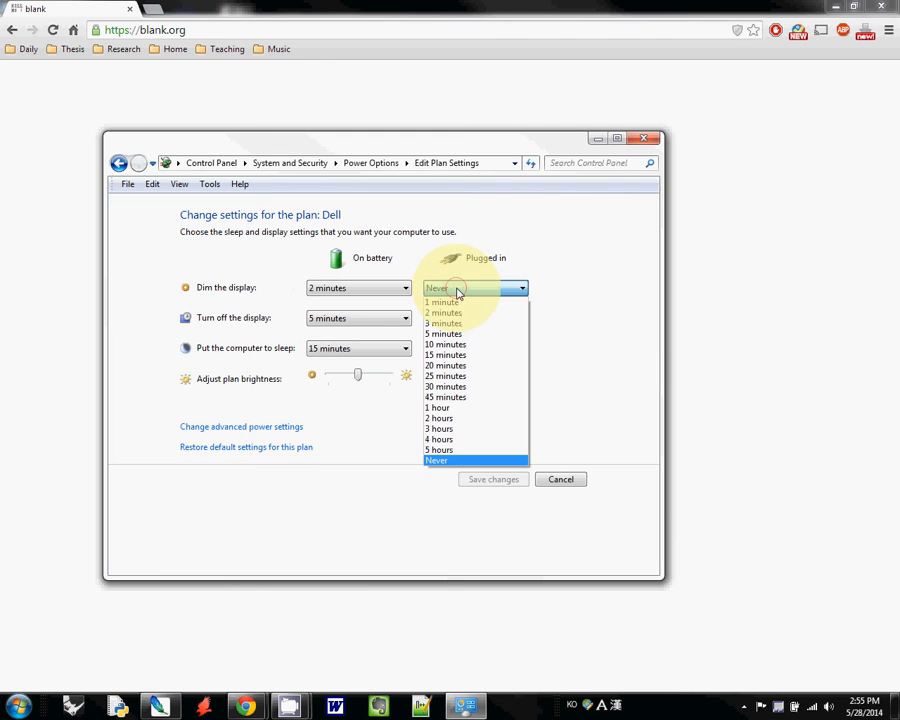
click(436, 460)
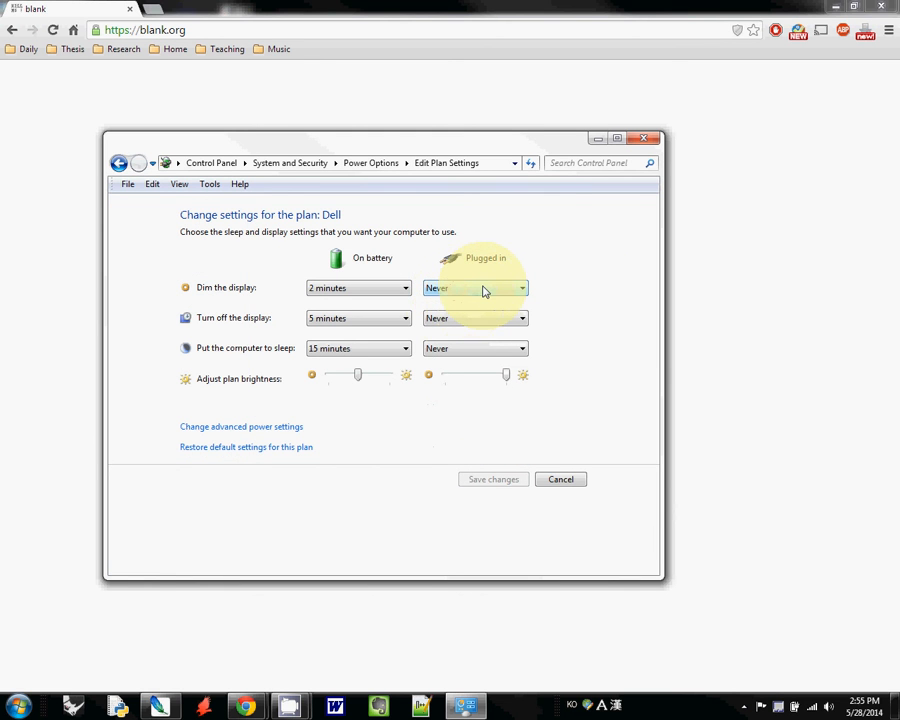
mouse_move(466, 352)
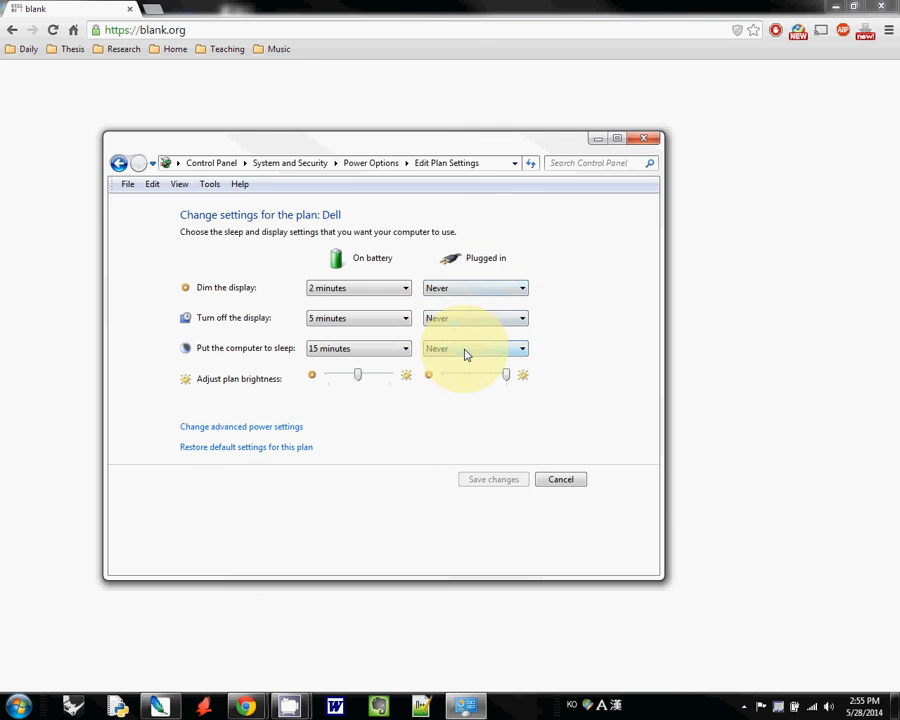
click(476, 348)
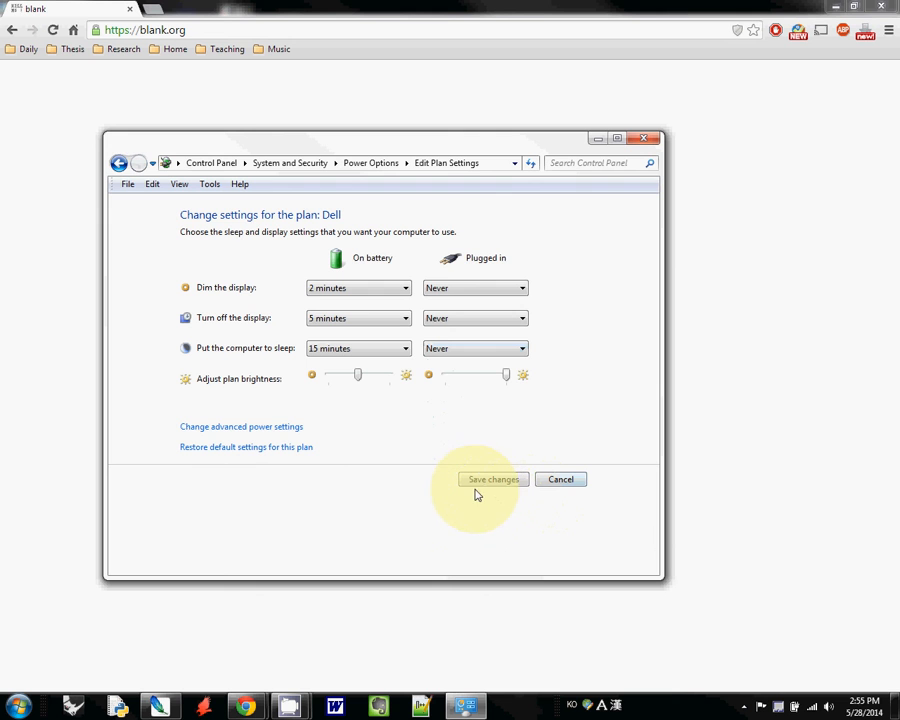
mouse_move(482, 508)
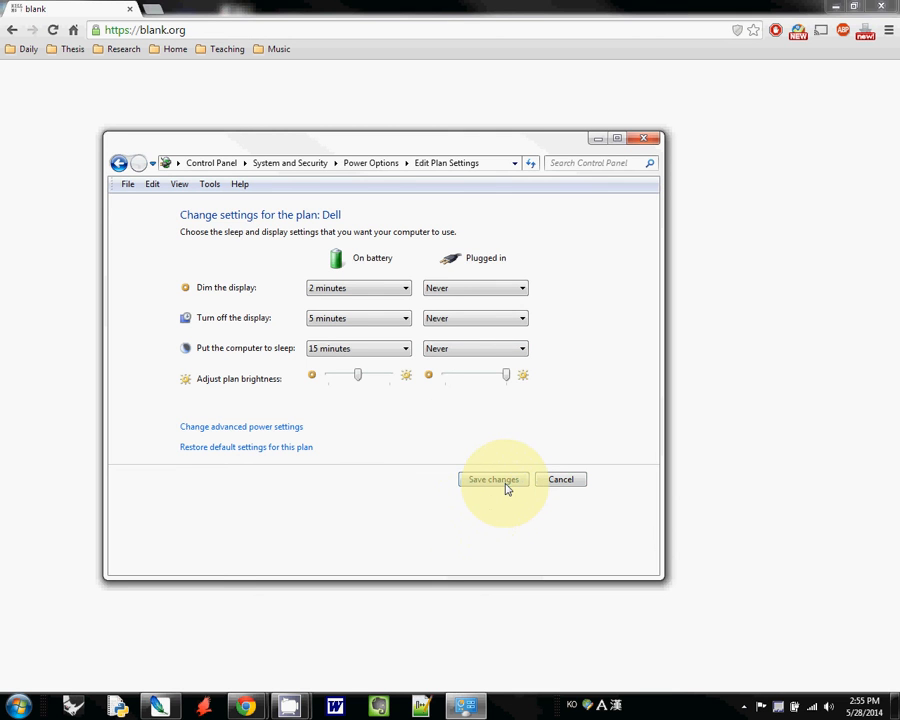
Save the Dell plan changes and return to the Power Options plan list
click(494, 480)
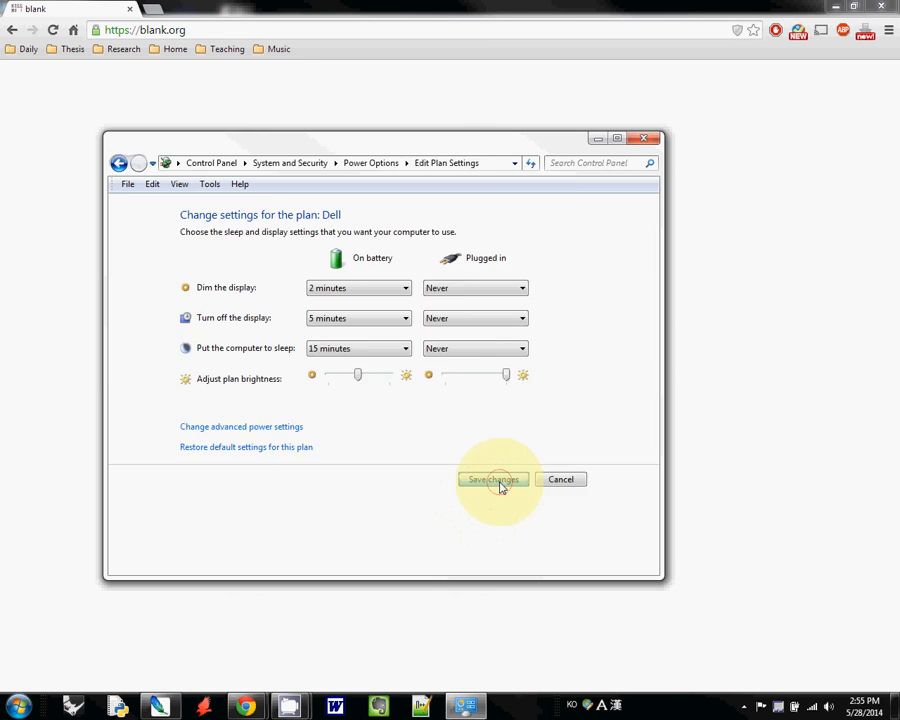
click(494, 480)
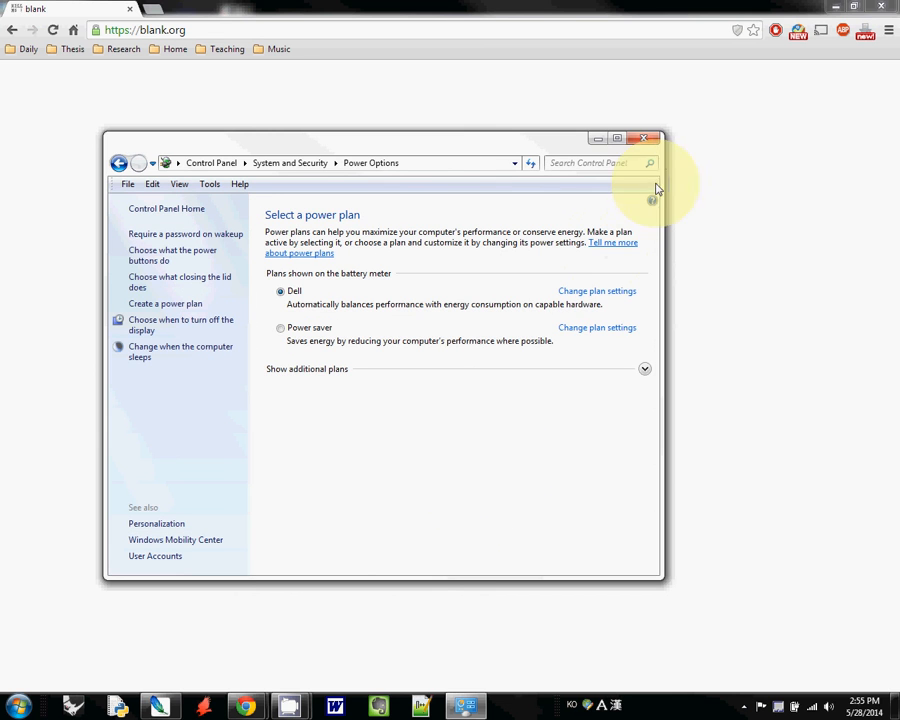